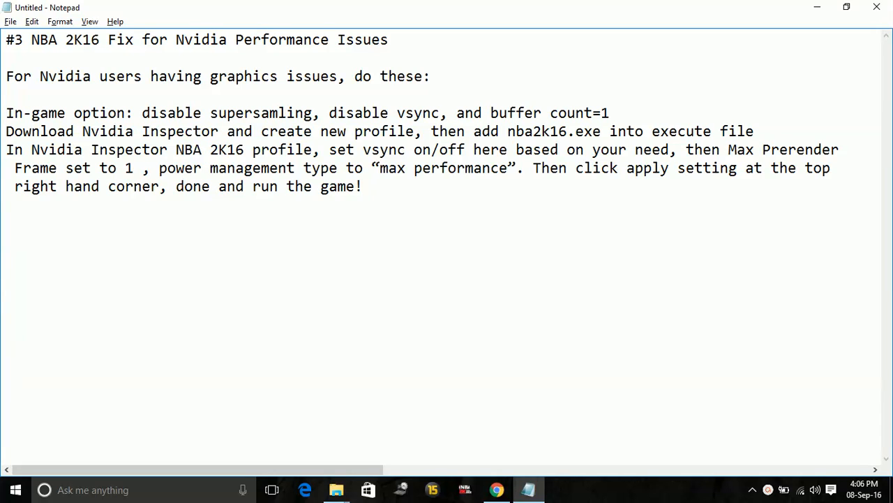
Correct the title line to read 'NBA 2K17' by replacing the 6 with 7
click(100, 39)
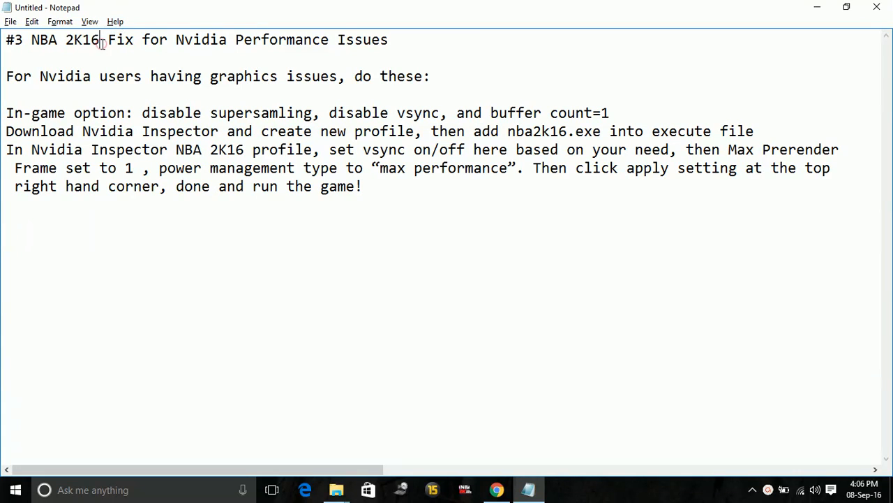
text(7)
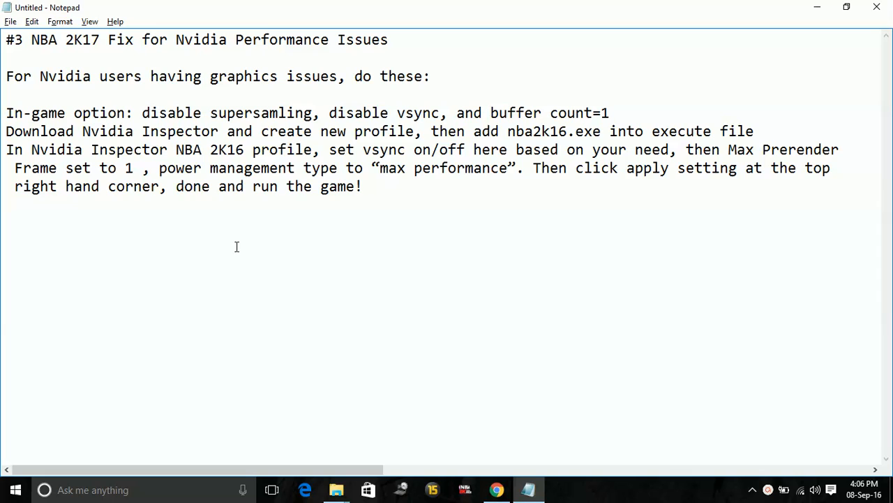
click(236, 187)
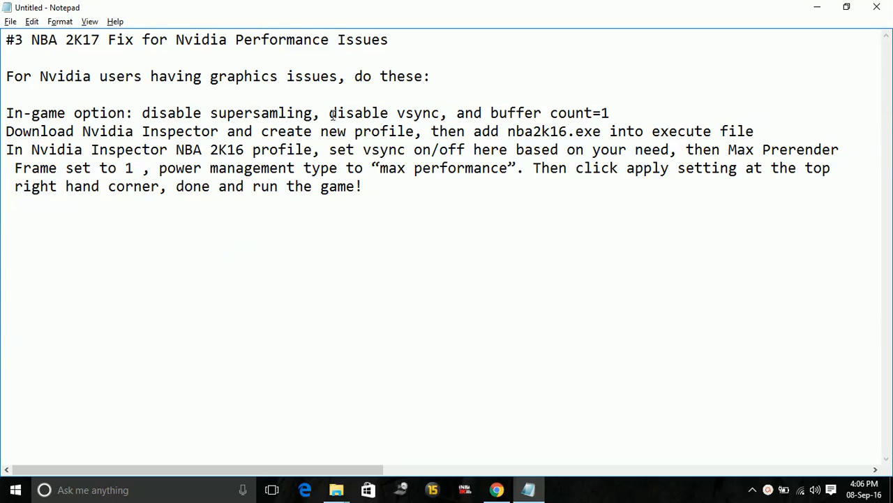
Highlight the vsync/buffer settings line, then correct the executable name to nba2k17.exe
drag(329, 112, 609, 112)
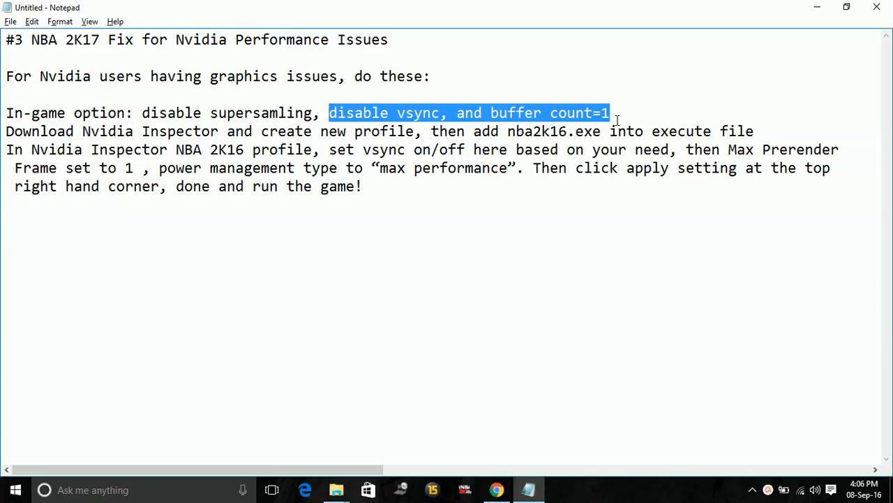
click(455, 113)
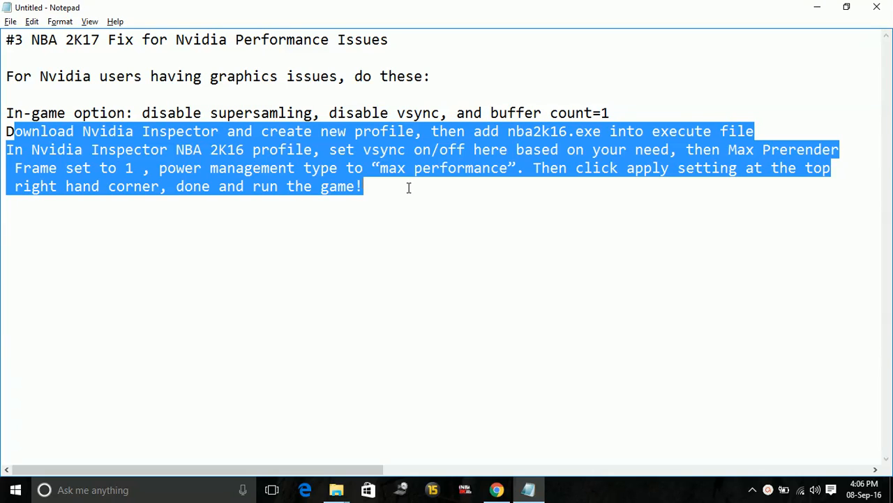
click(575, 132)
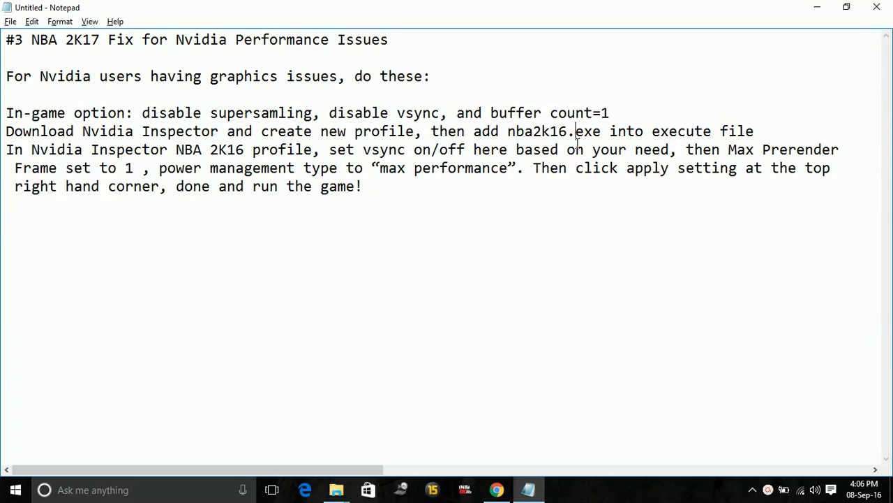
text(17)
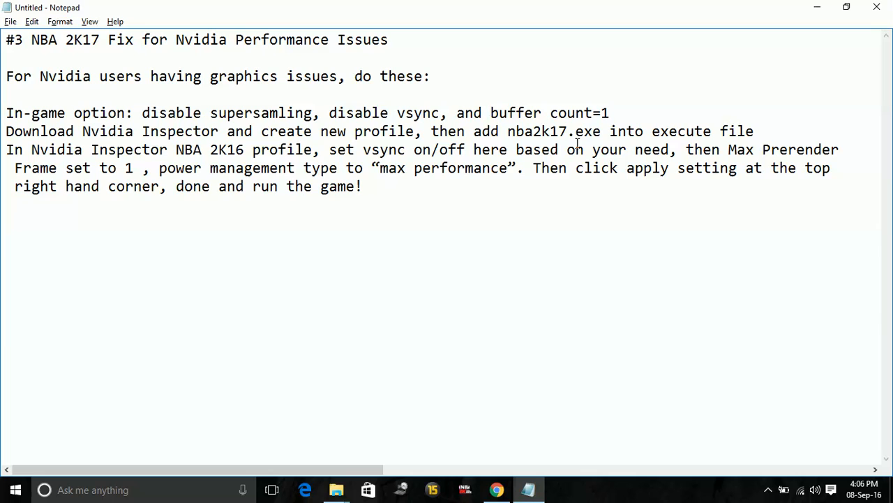
Highlight the Nvidia Inspector lines and correct the profile name to NBA 2K17
click(566, 131)
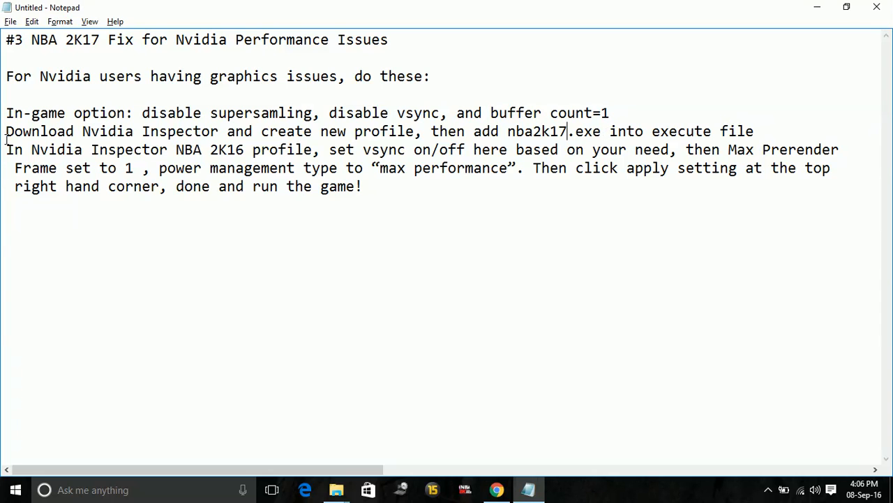
drag(5, 131, 363, 187)
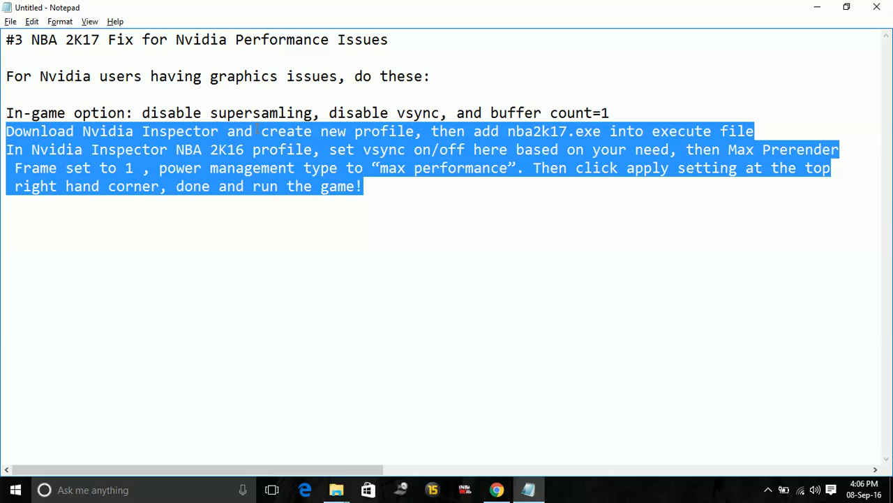
click(246, 150)
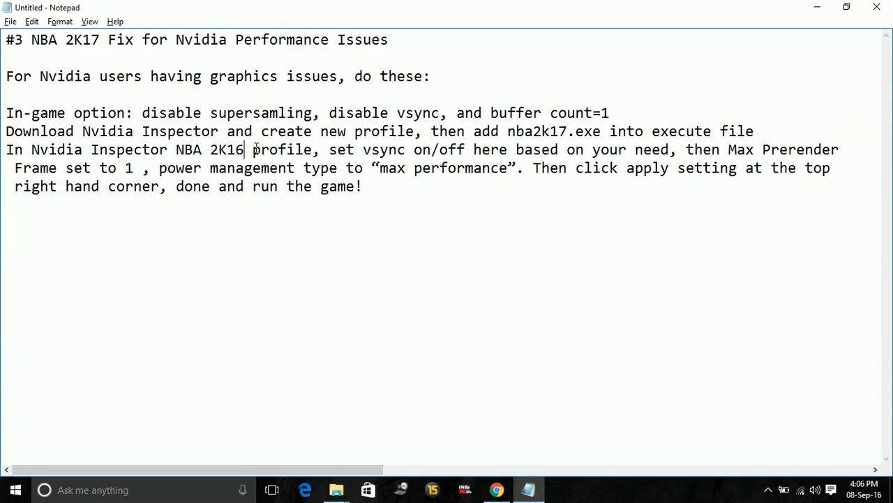
text(7)
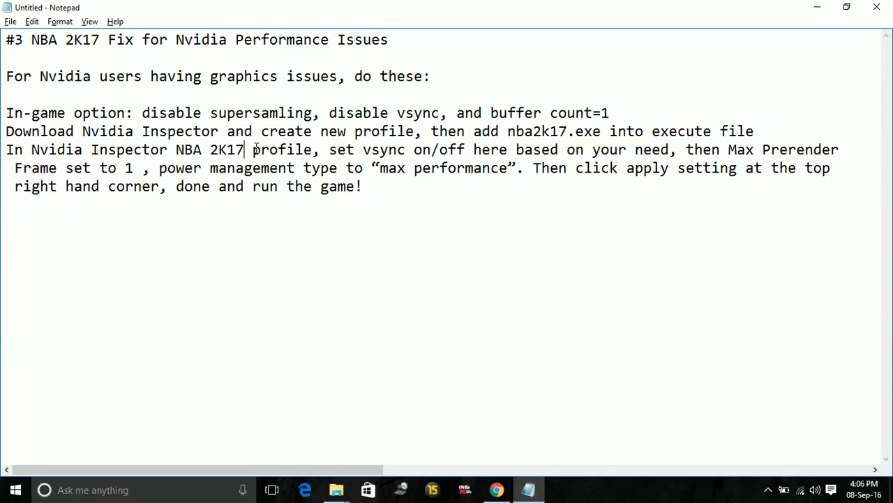
mouse_move(628, 149)
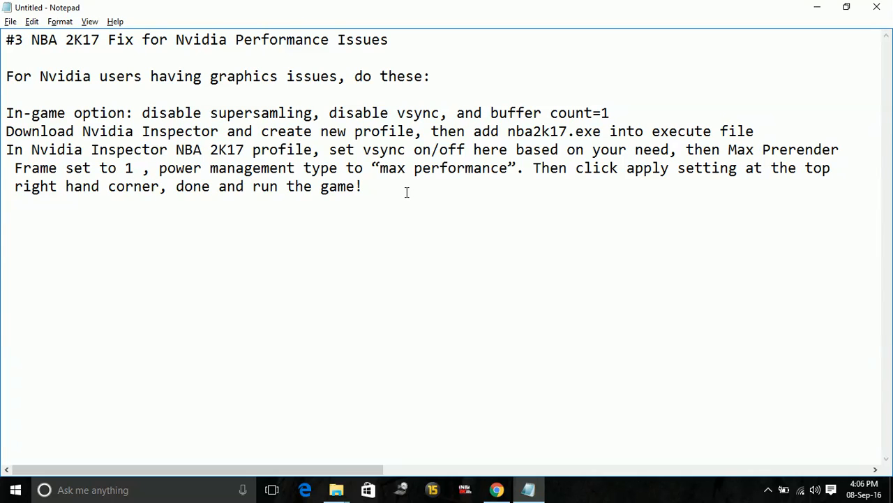
mouse_move(729, 192)
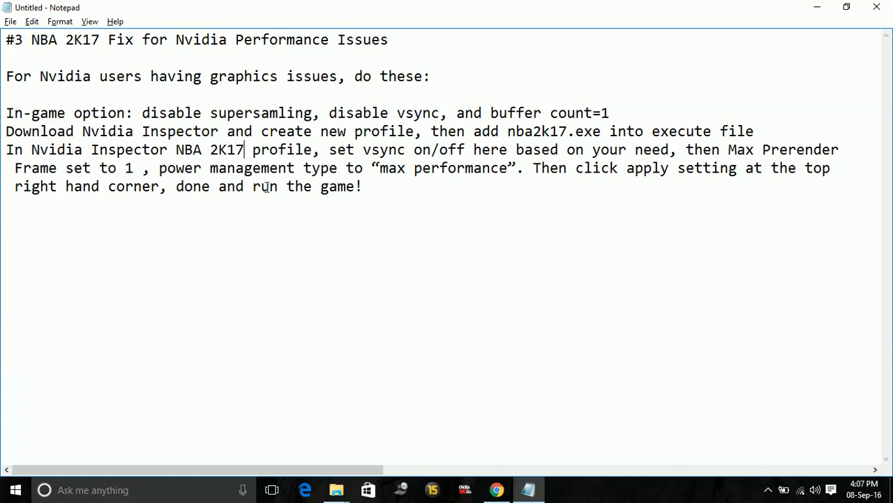
drag(7, 132, 295, 186)
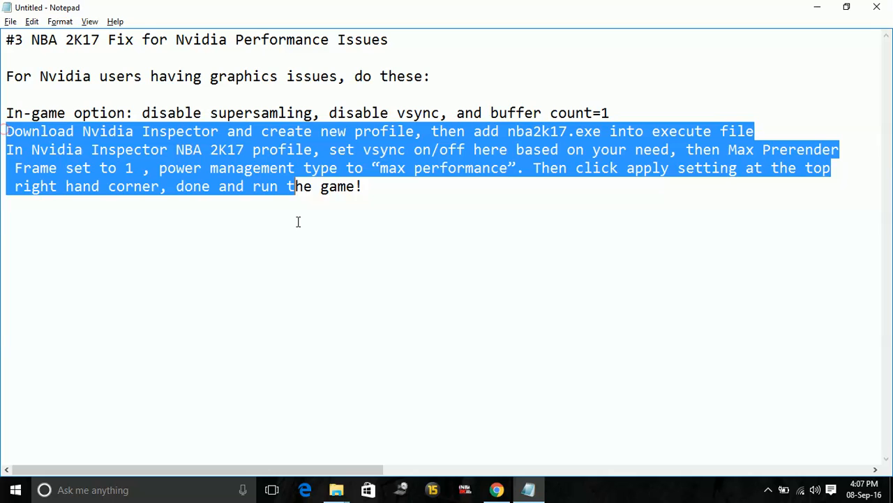
click(424, 210)
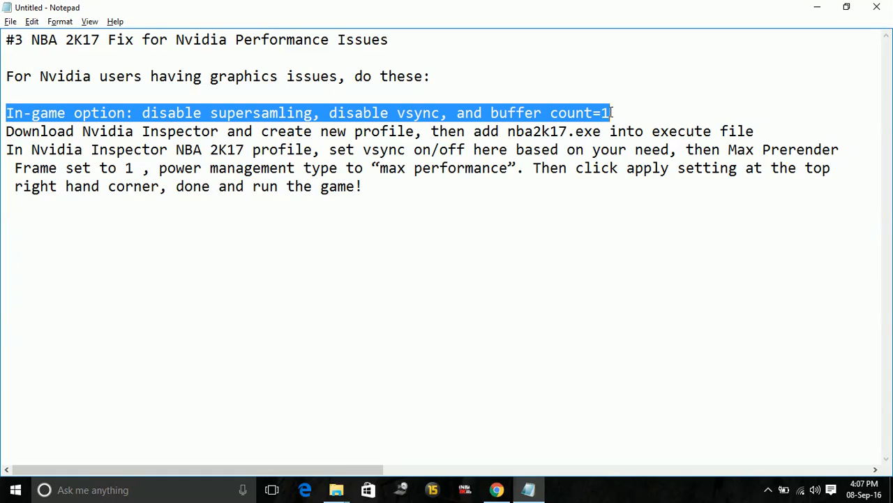
mouse_move(358, 156)
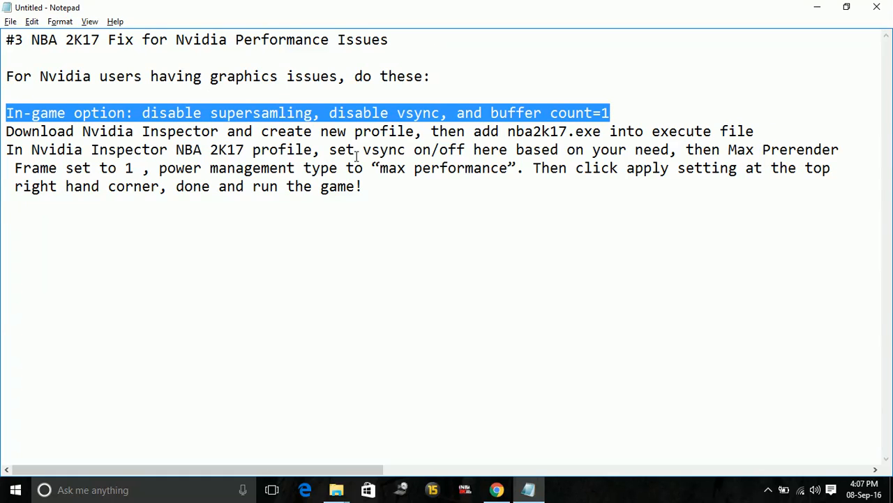
mouse_move(235, 120)
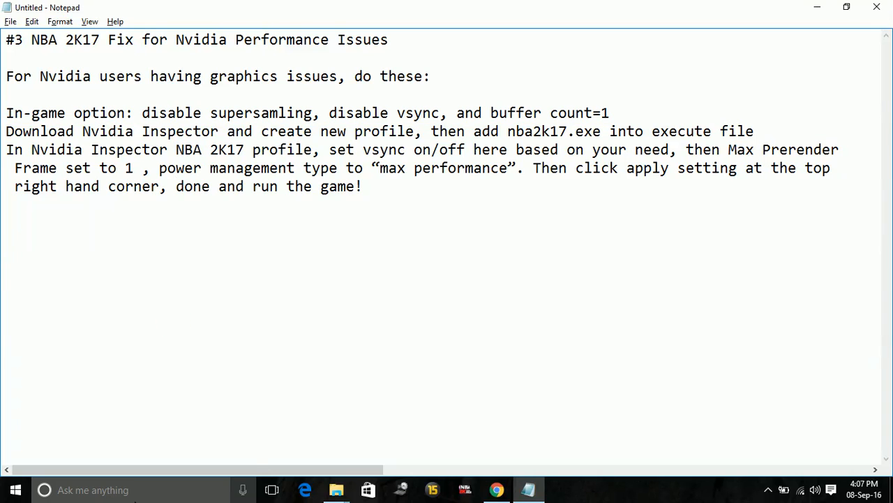
text(run)
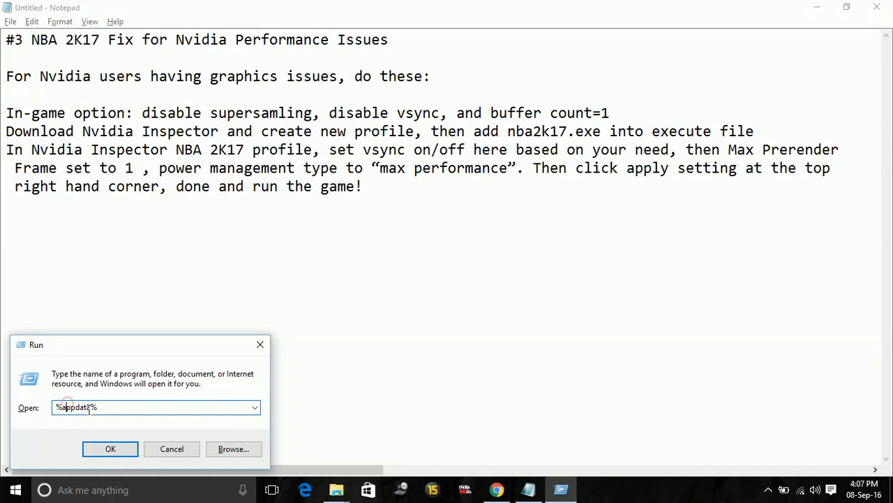
mouse_move(109, 448)
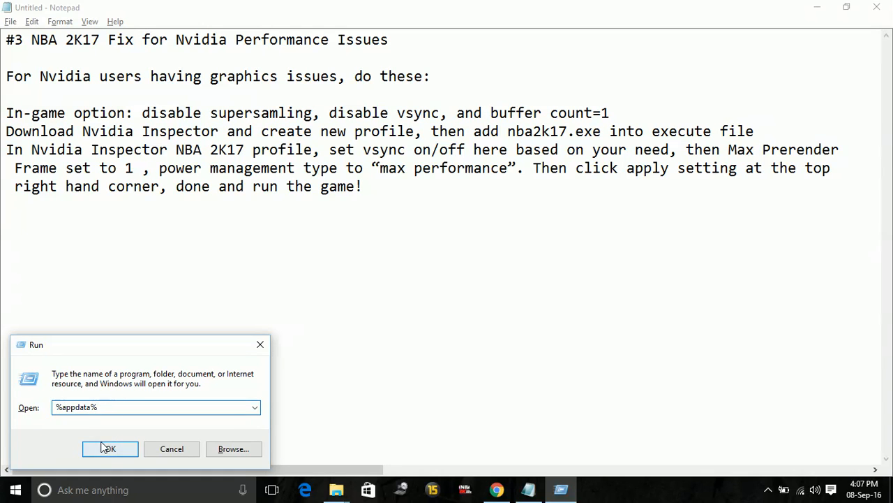
Run %appdata% to open the AppData Roaming folder in File Explorer
click(109, 449)
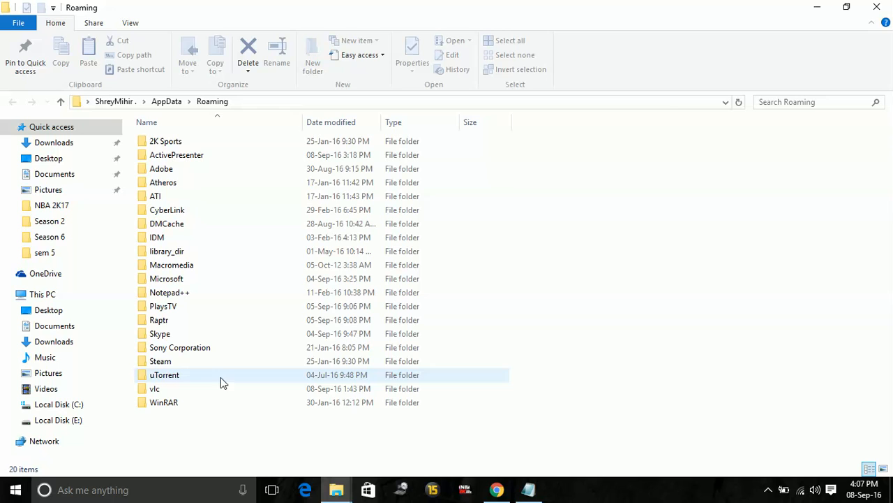
Navigate into 2K Sports\NBA 2K16 and bring up options for VideoSettings.cfg
click(192, 140)
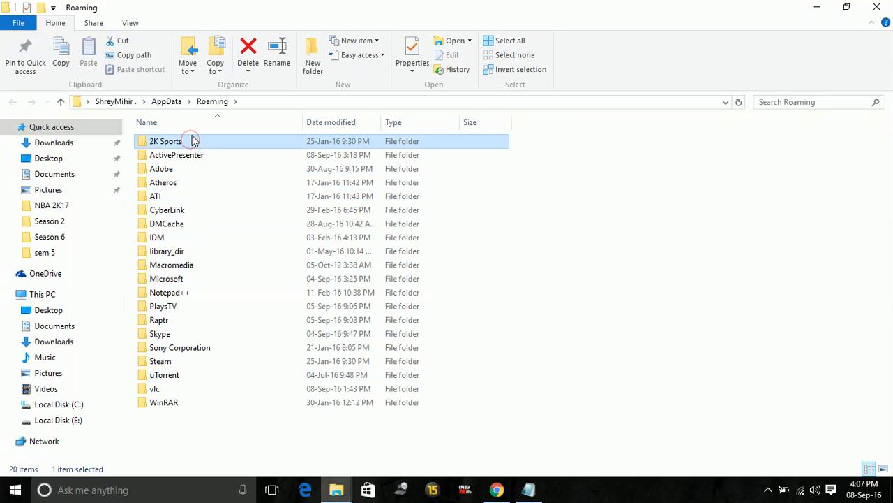
double_click(165, 141)
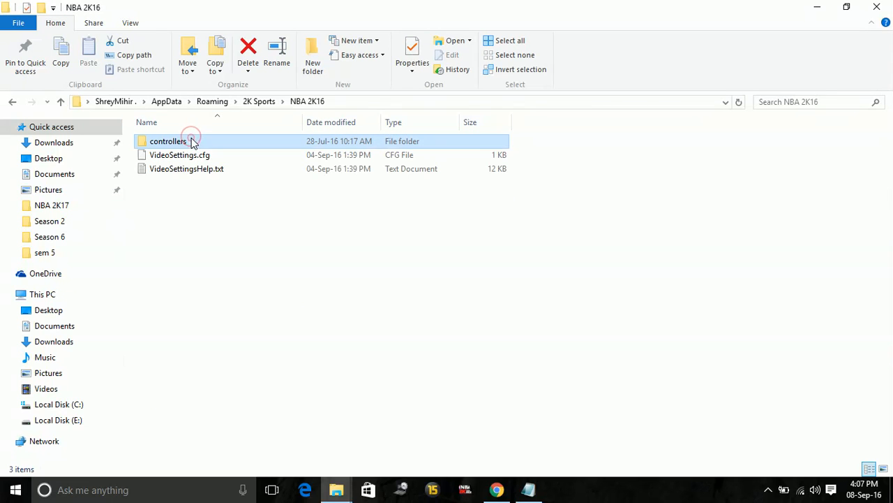
right_click(179, 153)
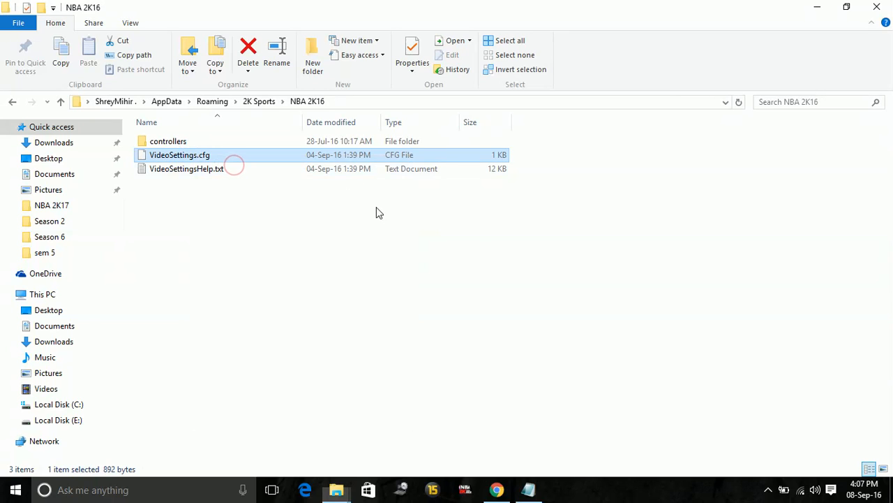
Attempt to open VideoSettings.cfg, dismissing the app-choice prompt twice
double_click(178, 154)
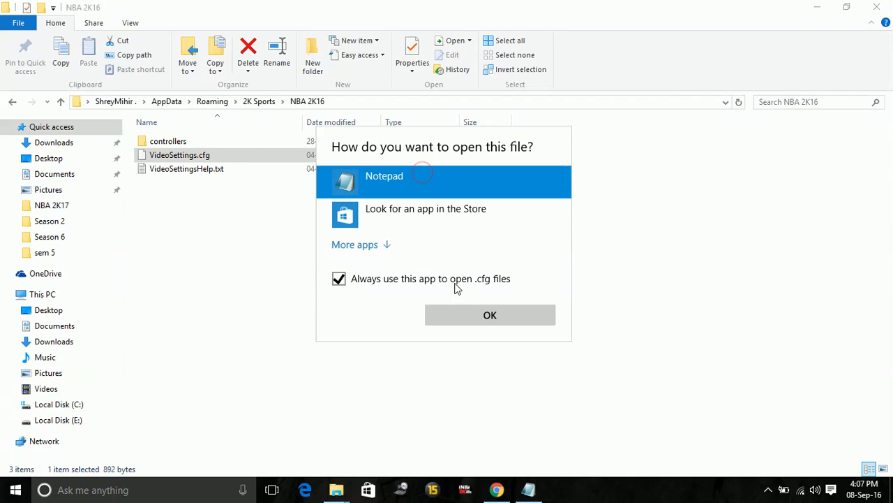
click(489, 315)
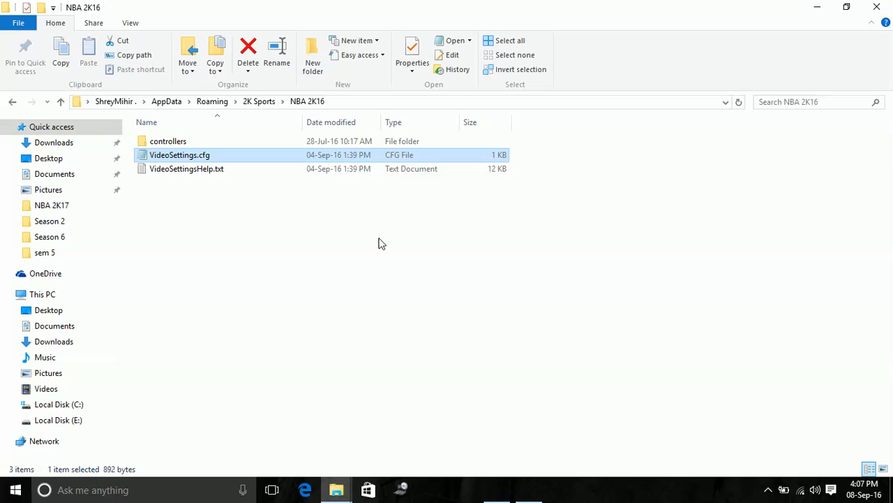
double_click(178, 154)
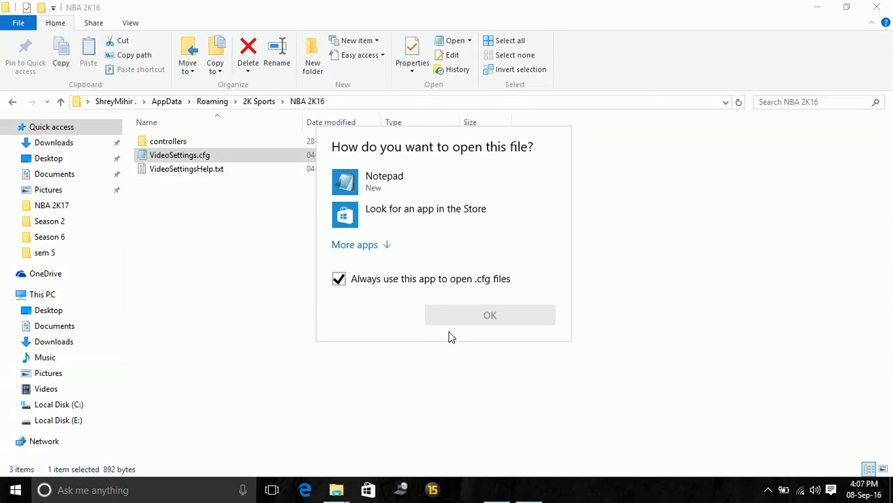
click(489, 316)
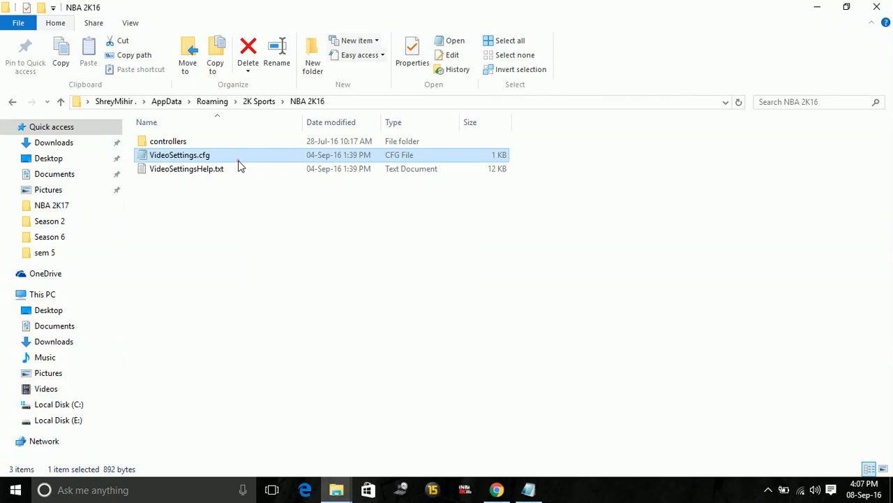
Choose Notepad as the app to always open .cfg files and launch VideoSettings.cfg
double_click(179, 154)
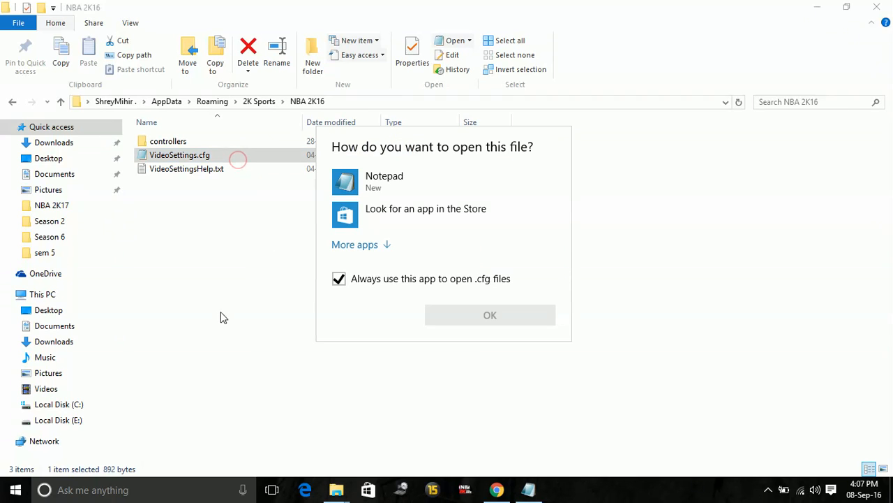
click(384, 182)
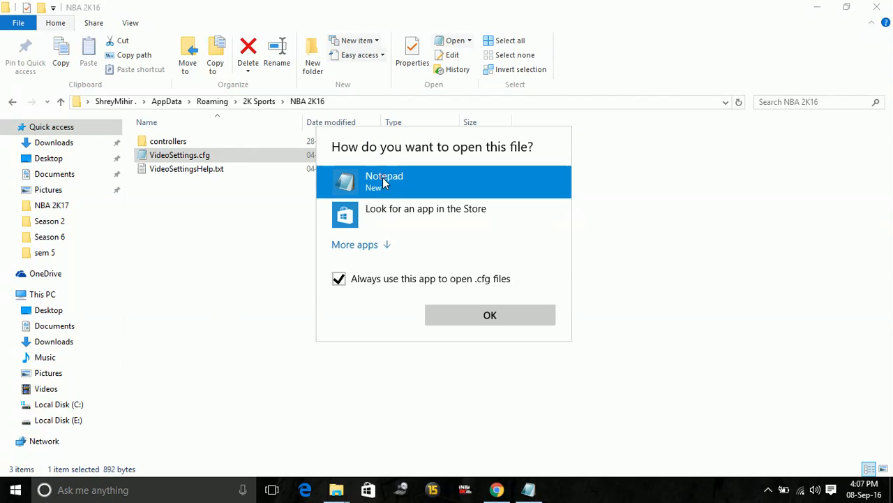
click(490, 316)
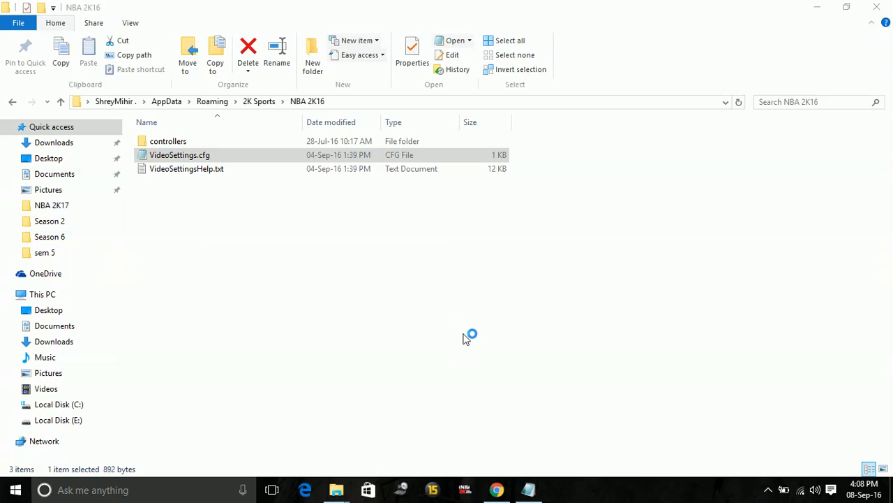
View VideoSettings.cfg in Notepad, select the MSAAQUALITY = 0 line, close it and return to the NBA 2K17 note
double_click(179, 154)
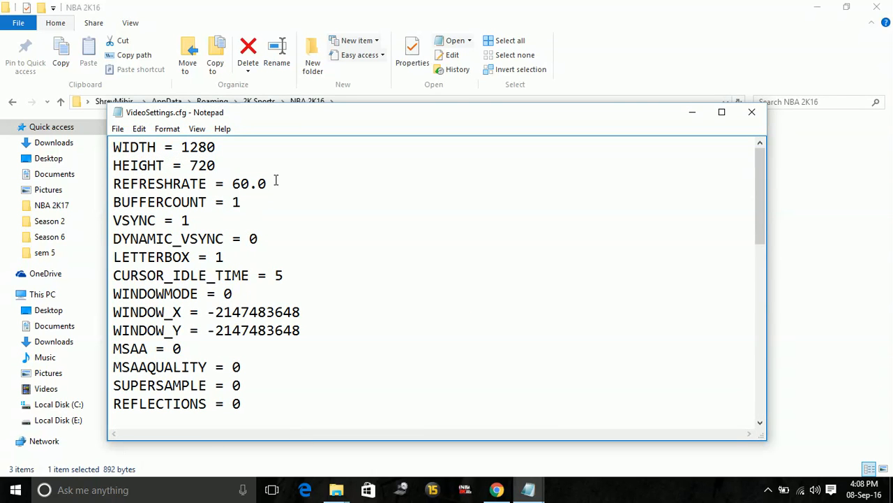
click(243, 366)
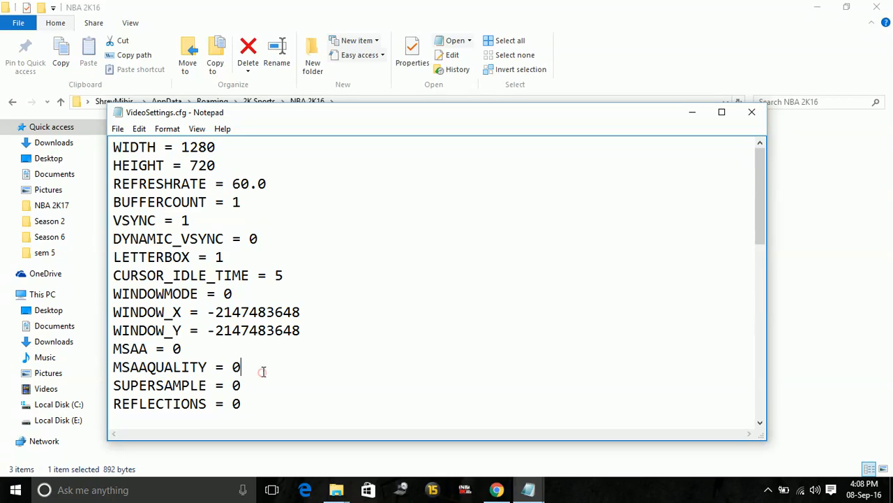
triple_click(176, 365)
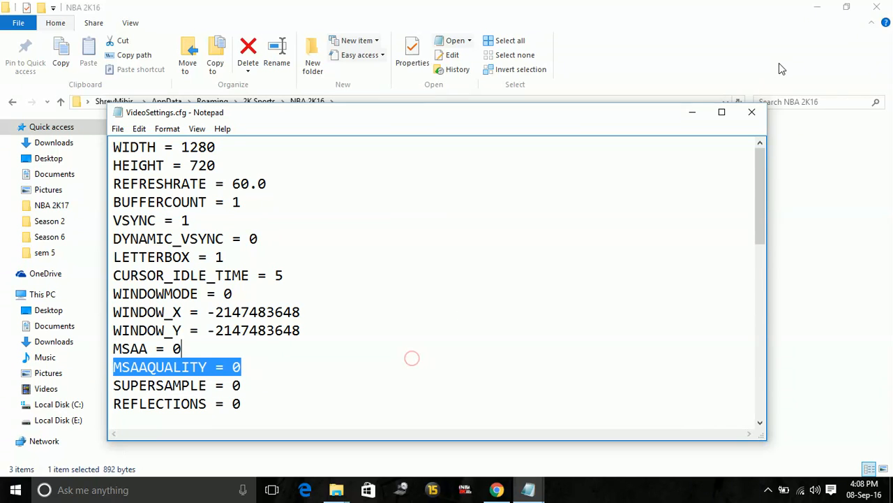
click(751, 112)
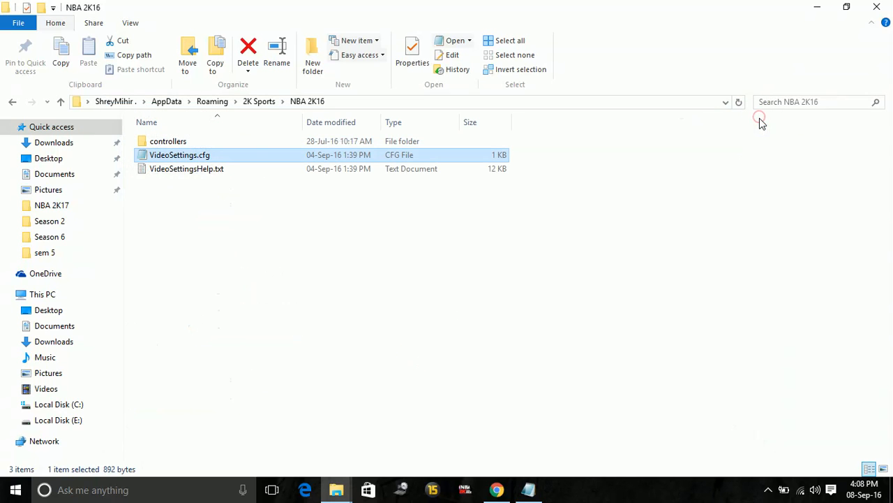
click(528, 488)
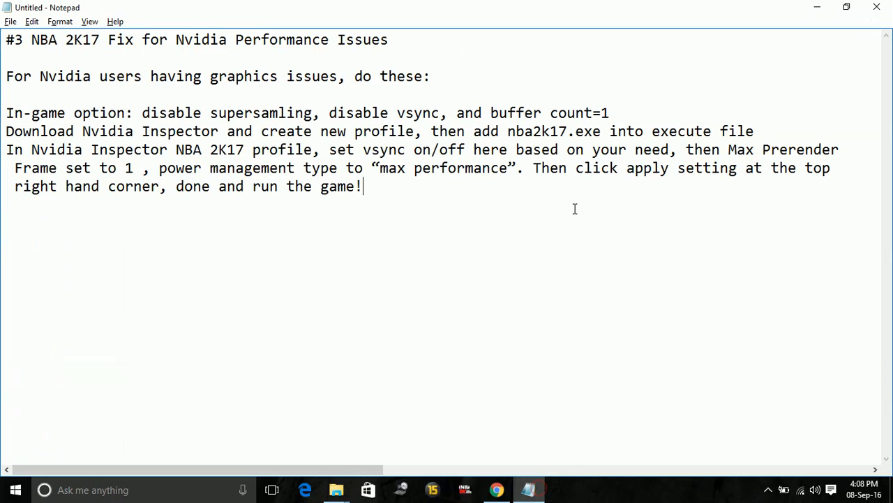
mouse_move(300, 217)
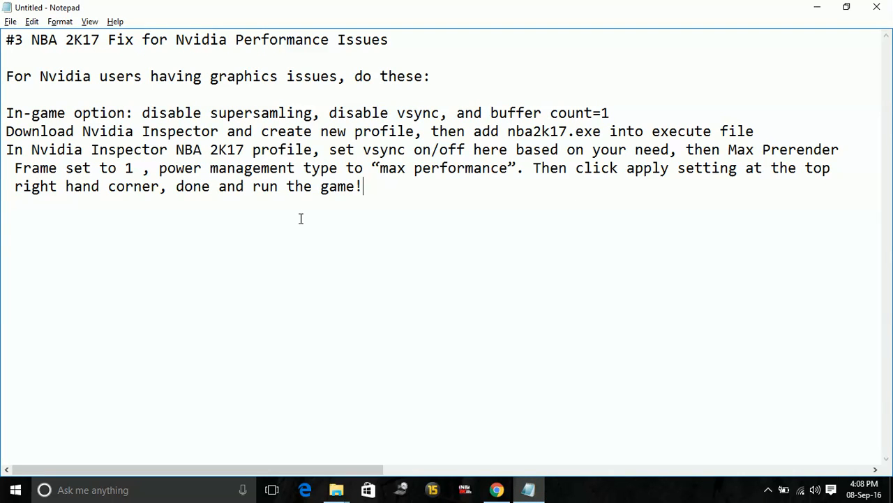